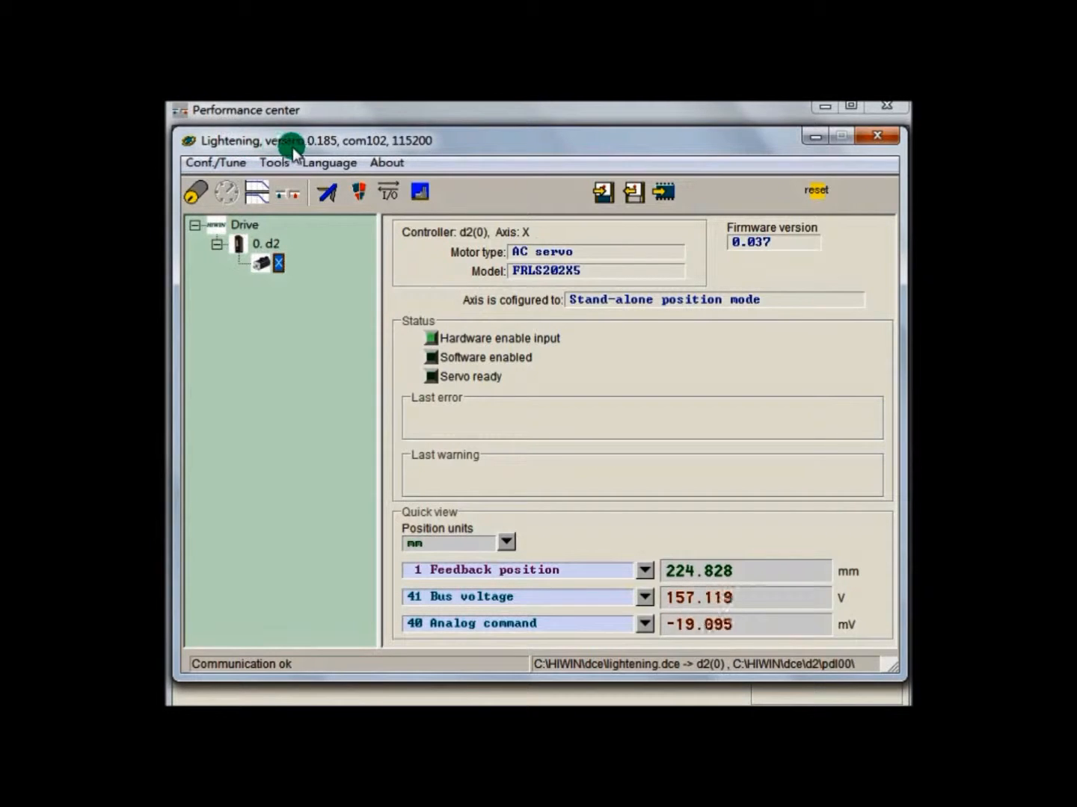
mouse_move(341, 150)
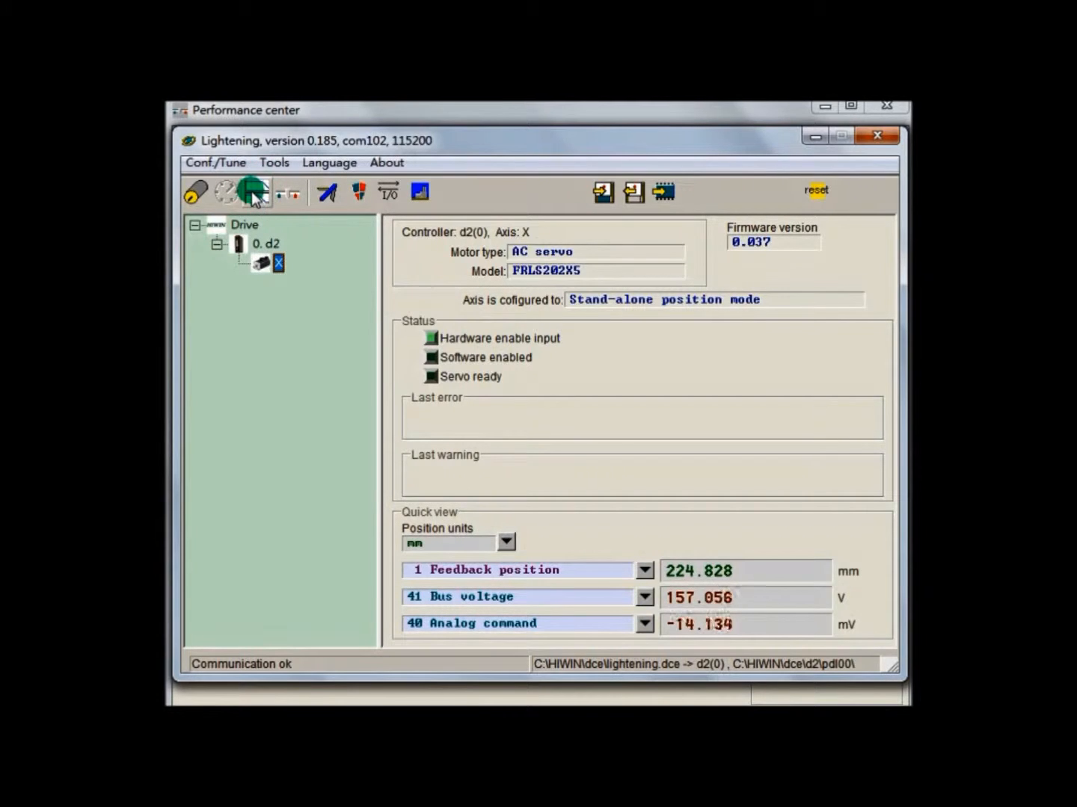
mouse_move(252, 191)
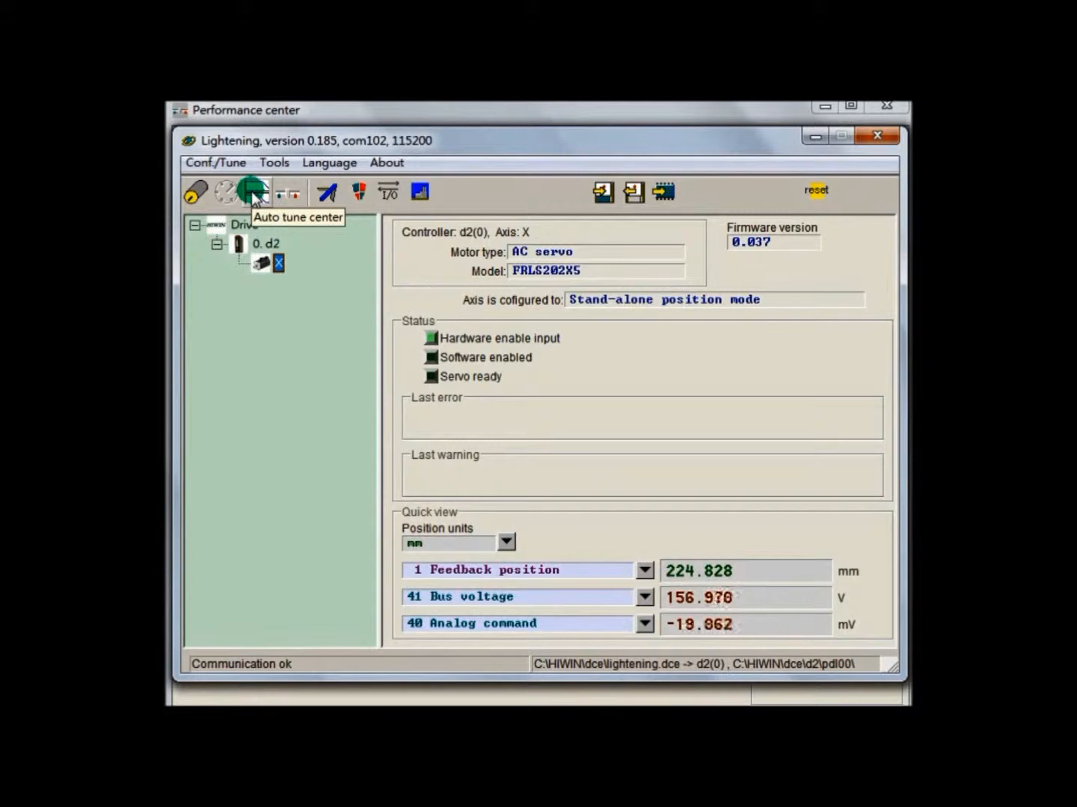
Bring up the Auto tune center dialog for the X axis drive from the toolbar
click(254, 191)
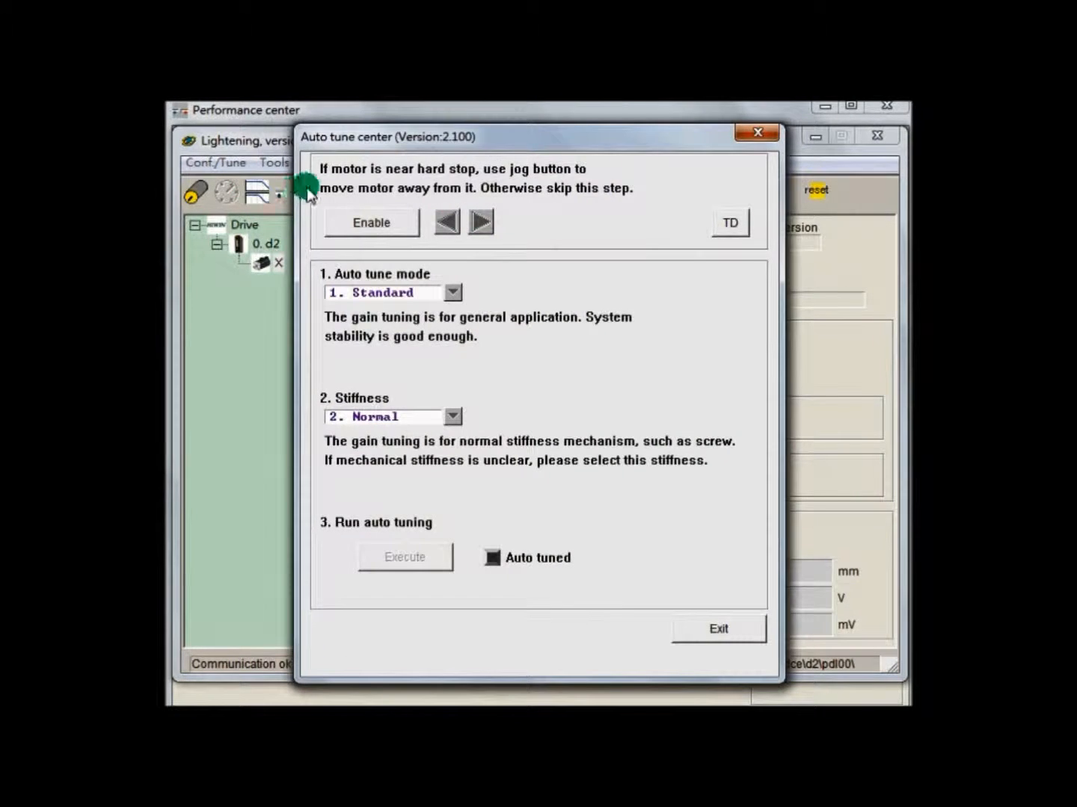
mouse_move(428, 163)
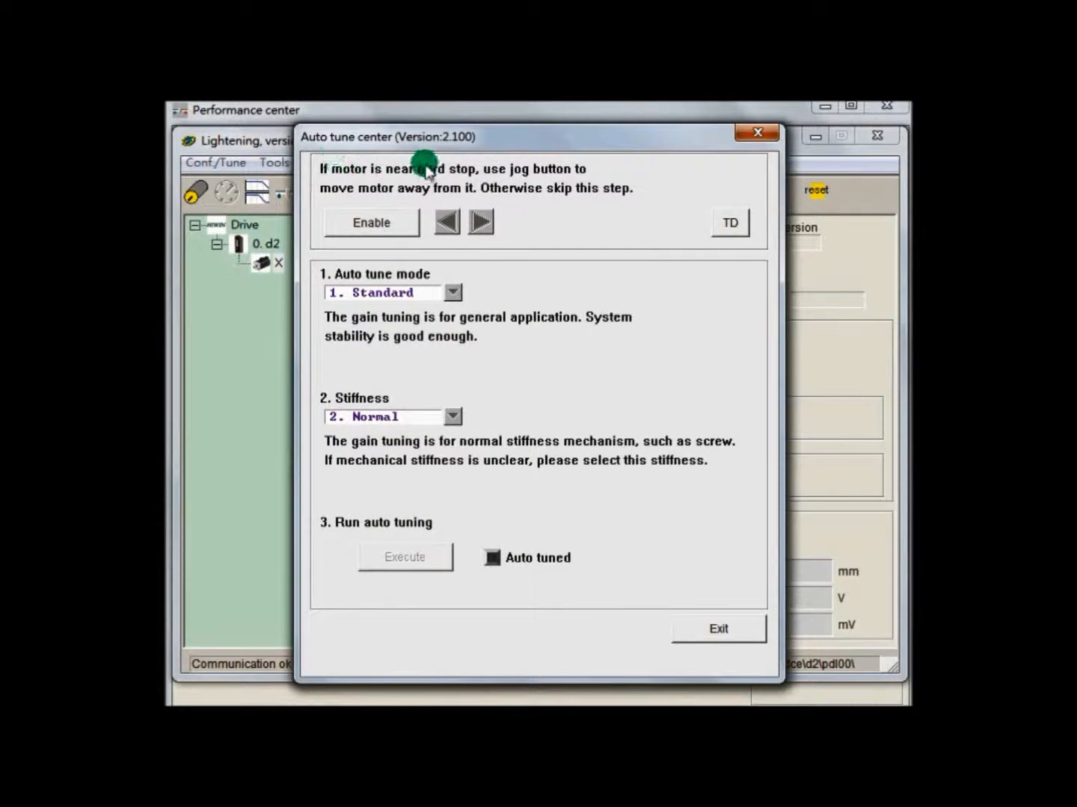
mouse_move(766, 251)
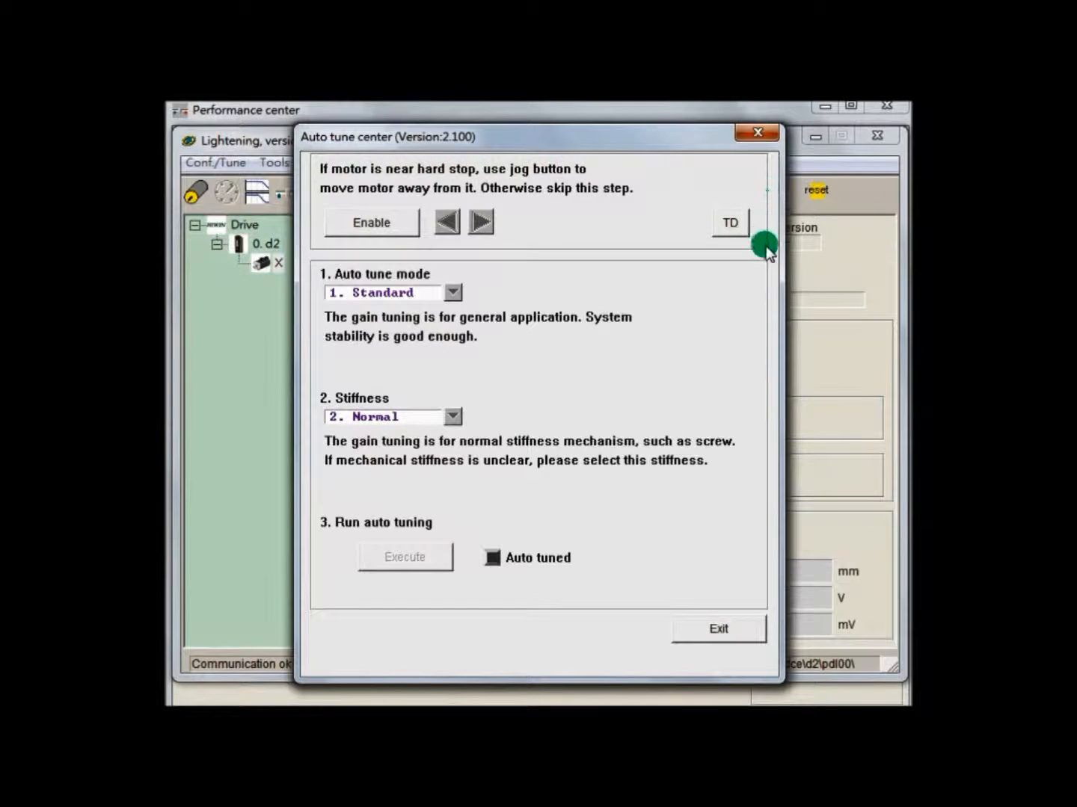
mouse_move(476, 252)
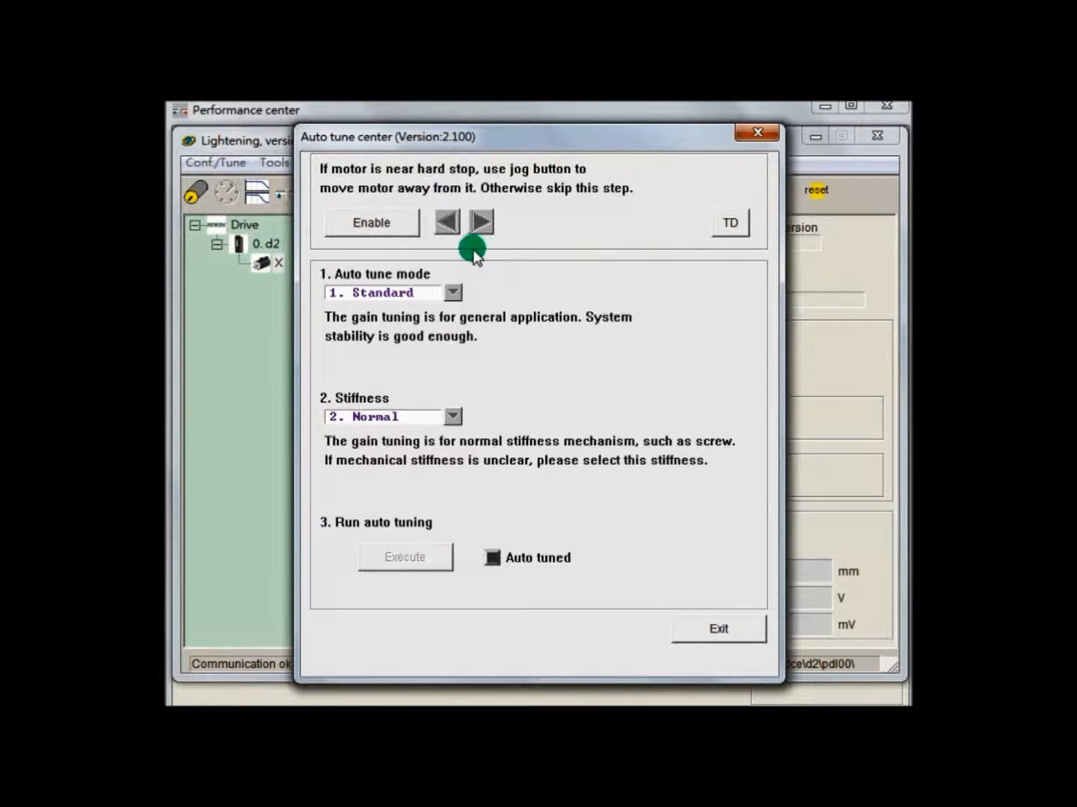
mouse_move(320, 248)
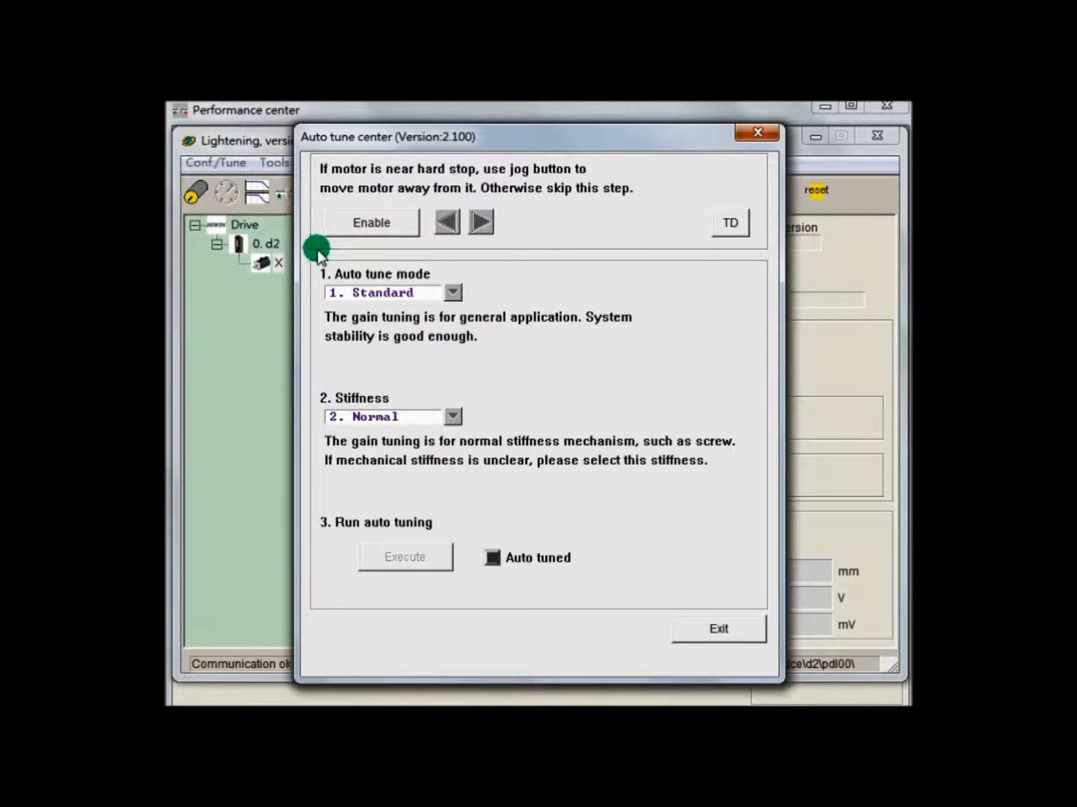
mouse_move(374, 269)
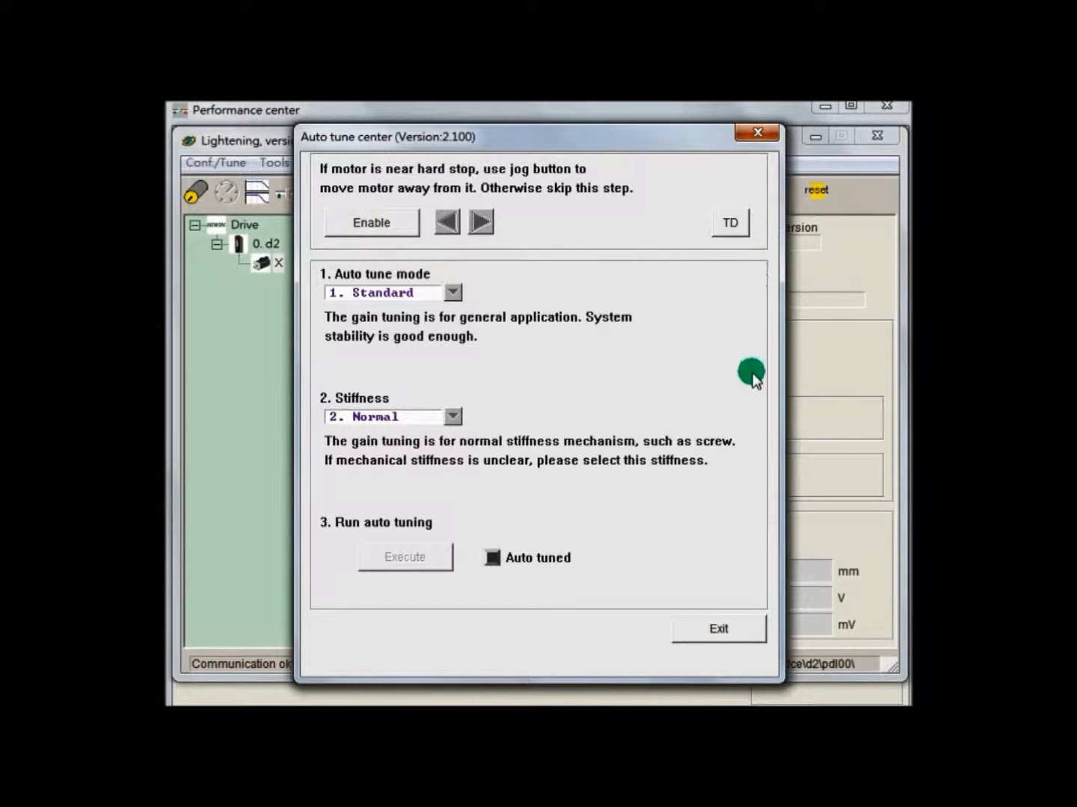
mouse_move(307, 479)
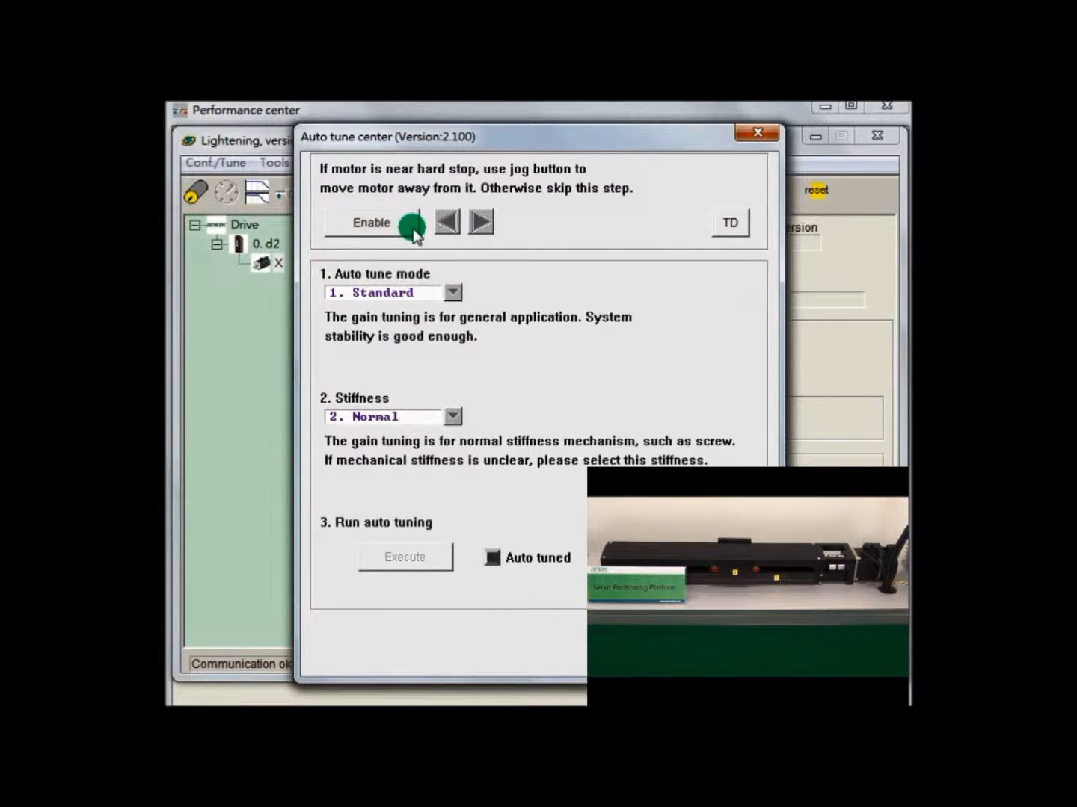
Enable the drive so jog controls and auto-tuning execution become available
click(371, 223)
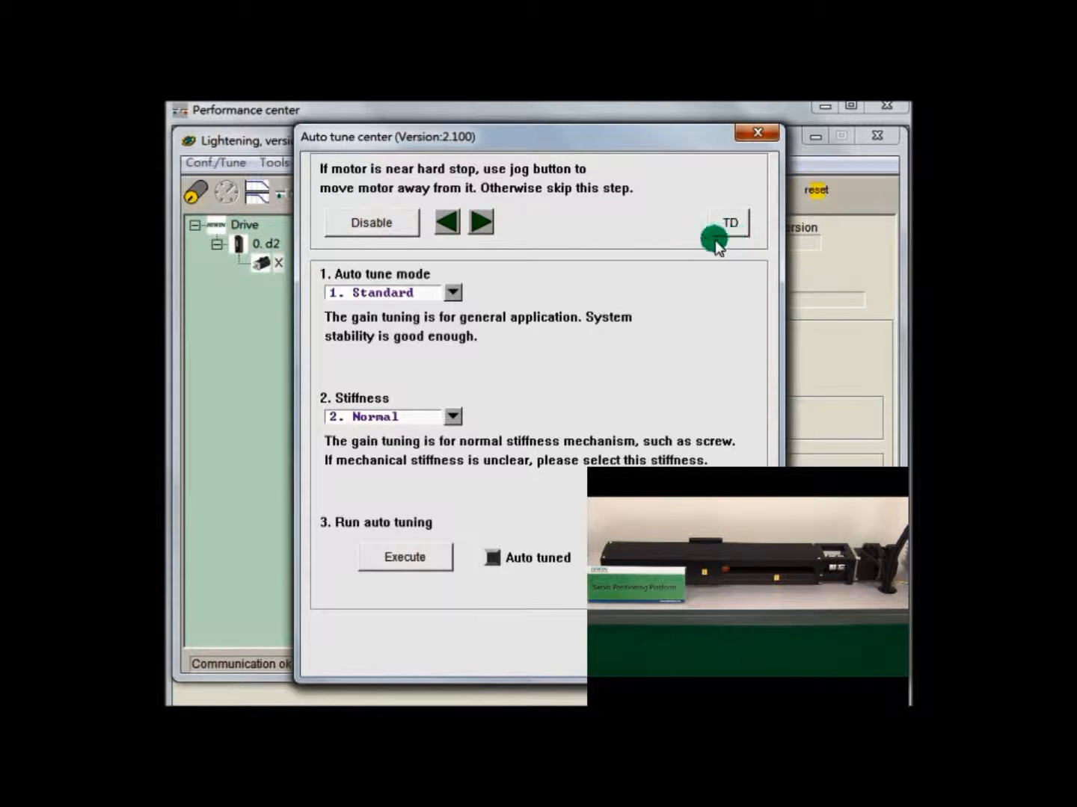
mouse_move(531, 266)
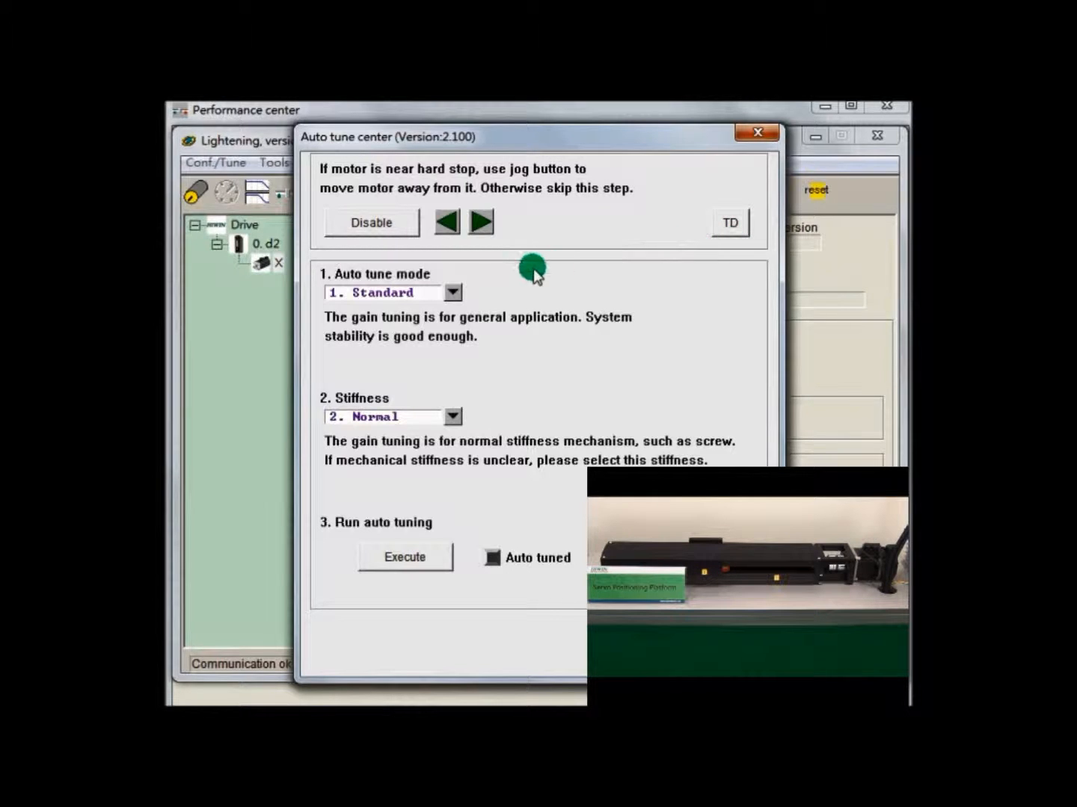
mouse_move(376, 272)
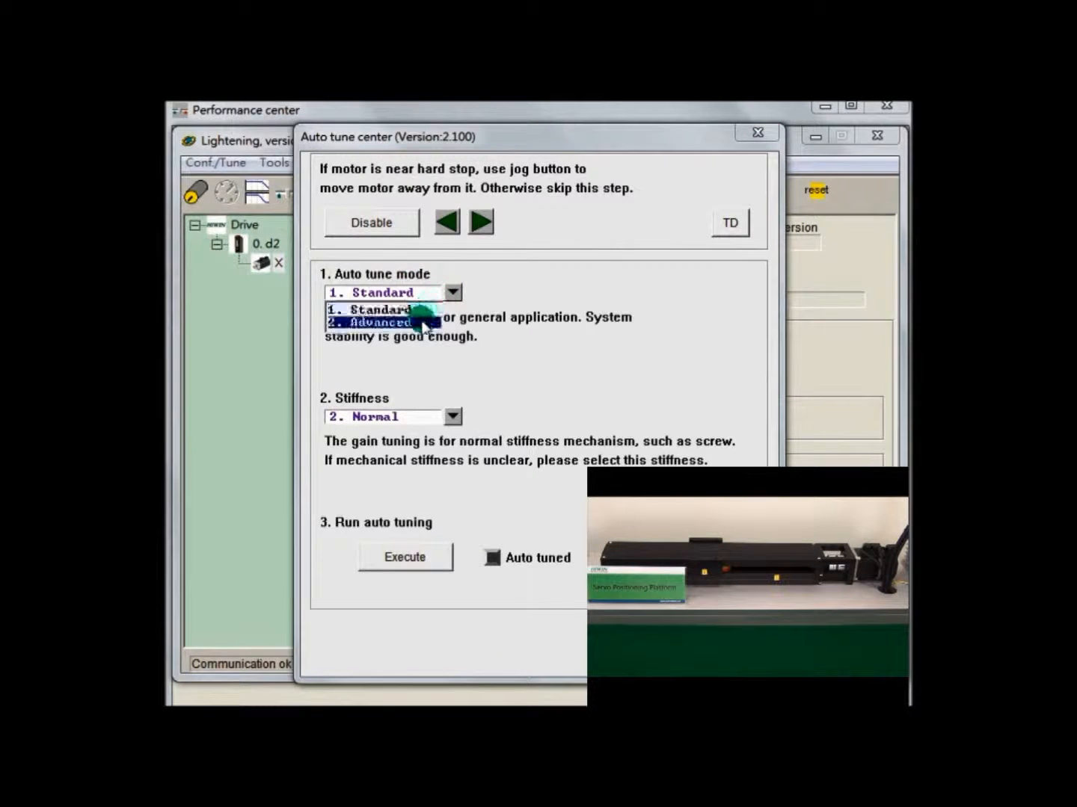
click(371, 310)
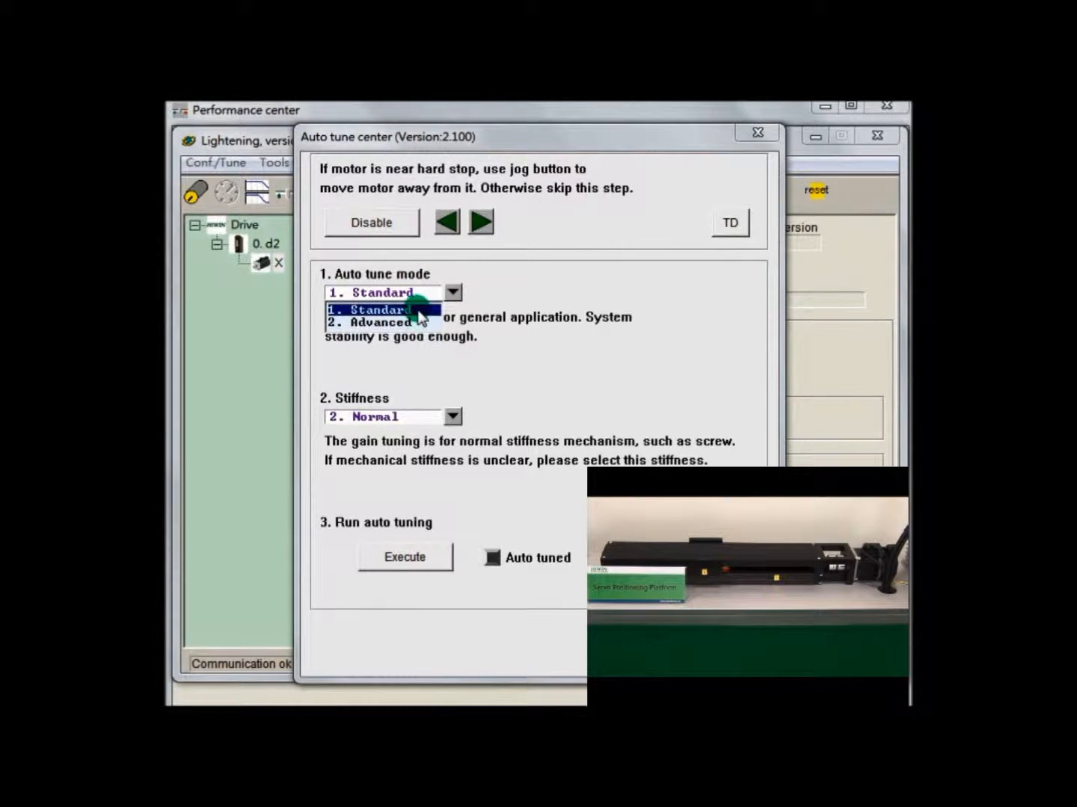
click(382, 309)
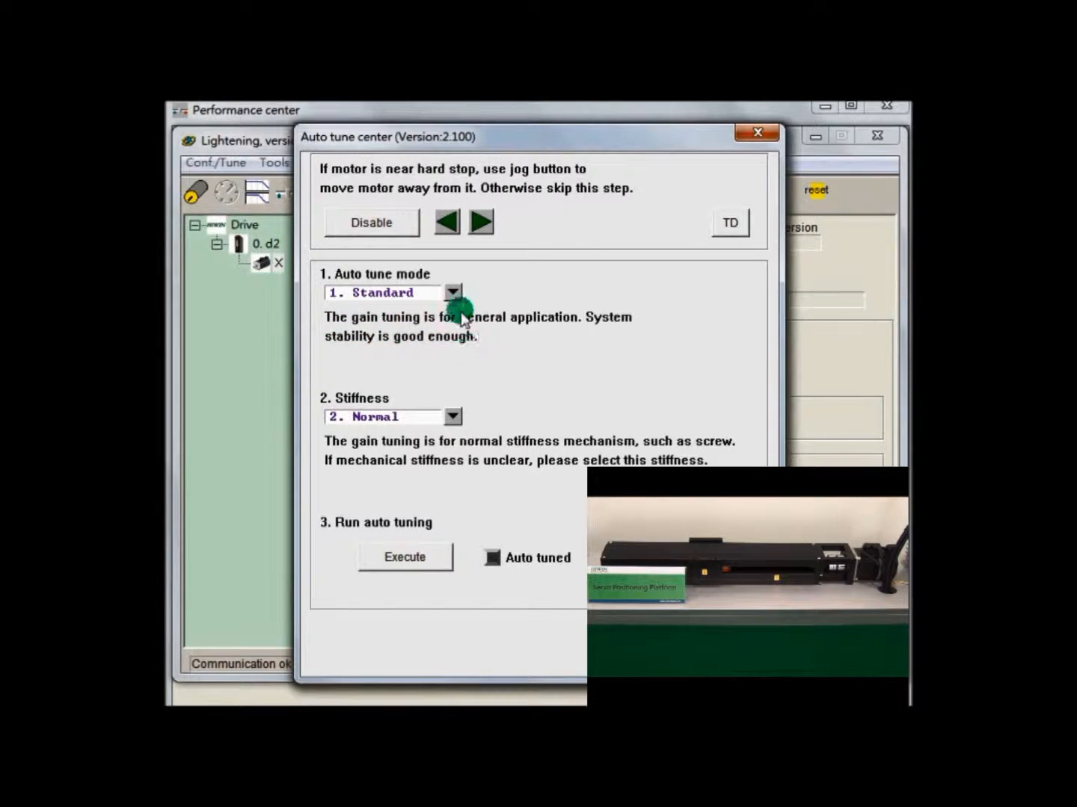
click(455, 293)
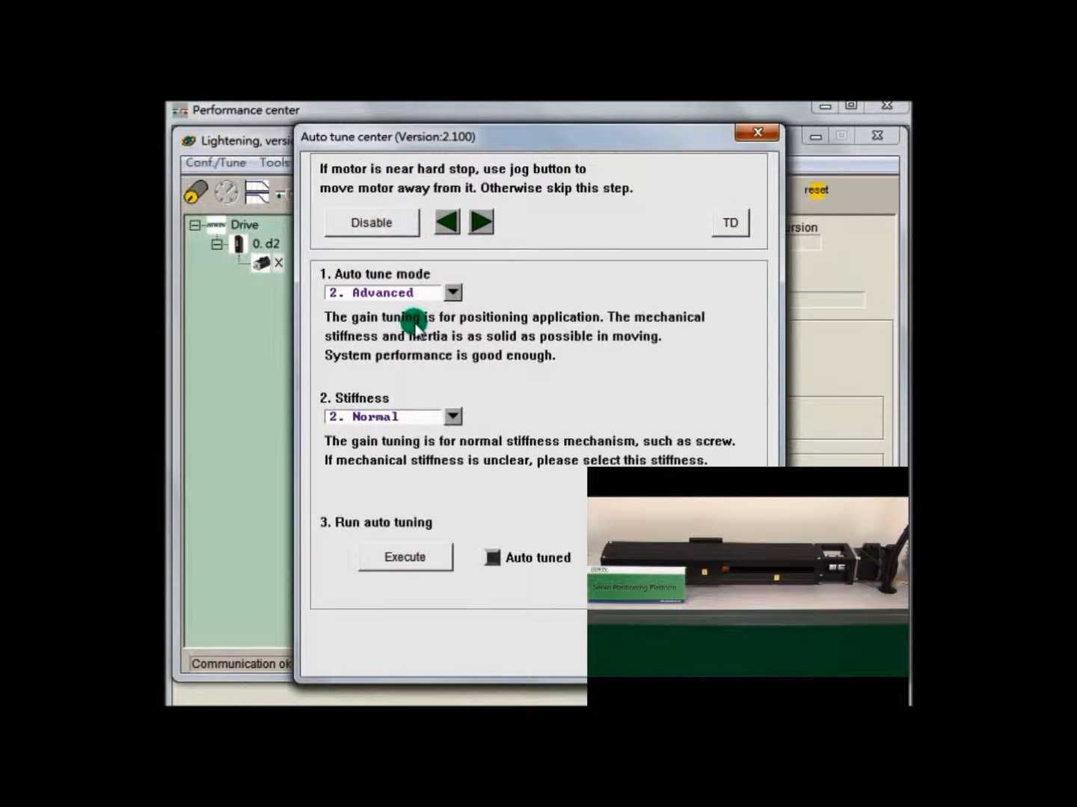
mouse_move(475, 367)
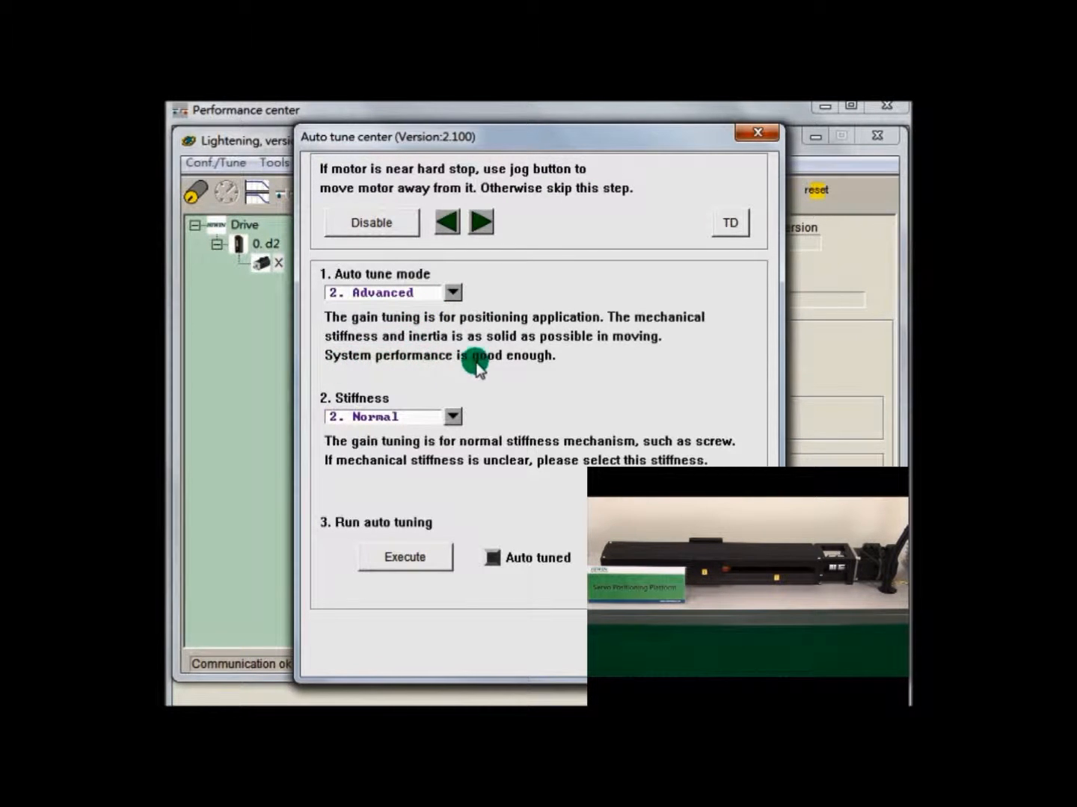
mouse_move(455, 293)
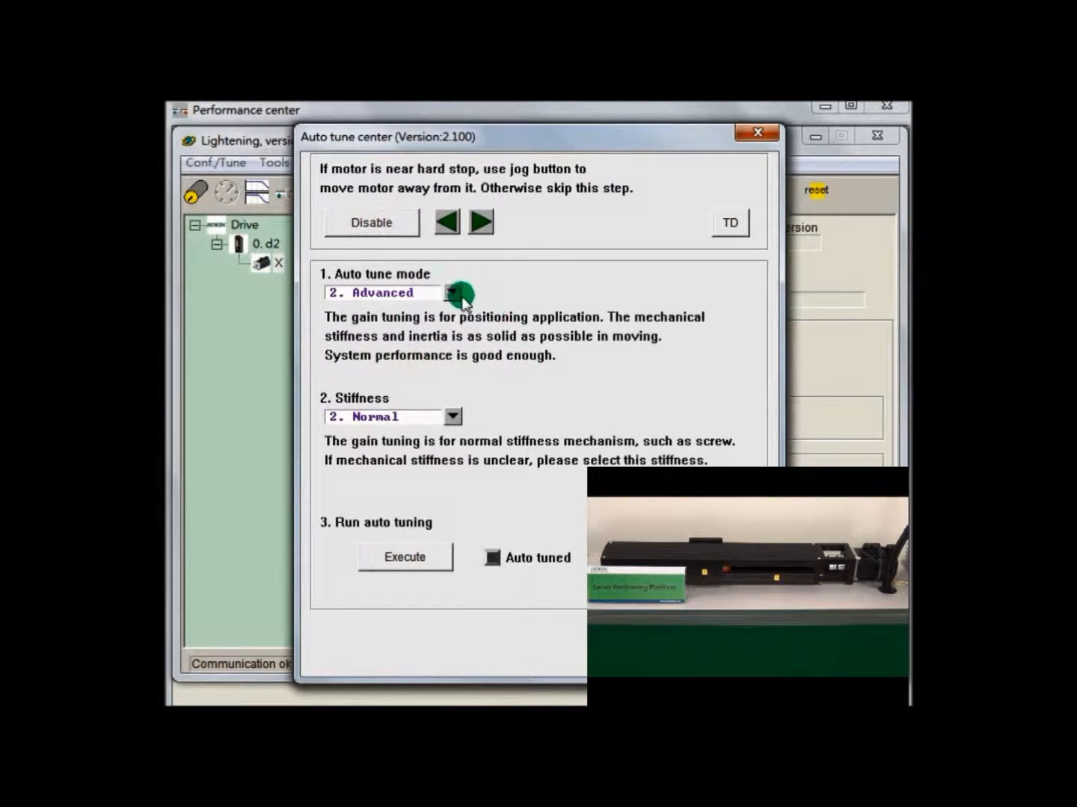
click(451, 293)
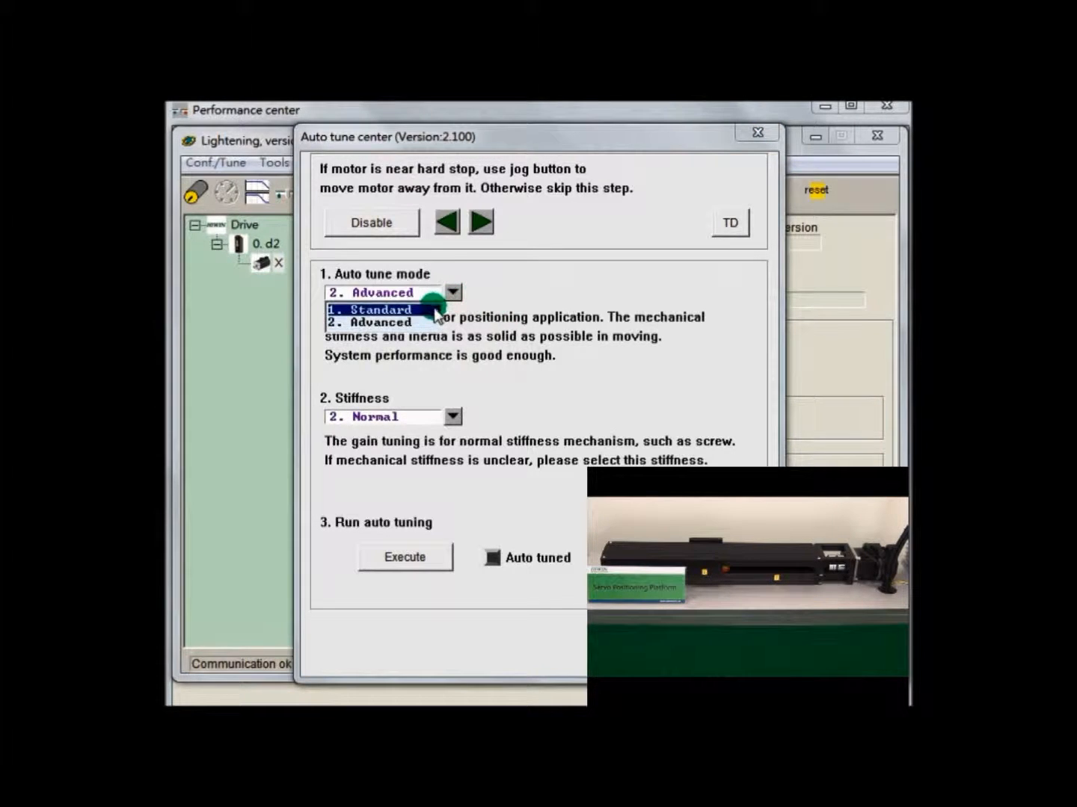
click(371, 309)
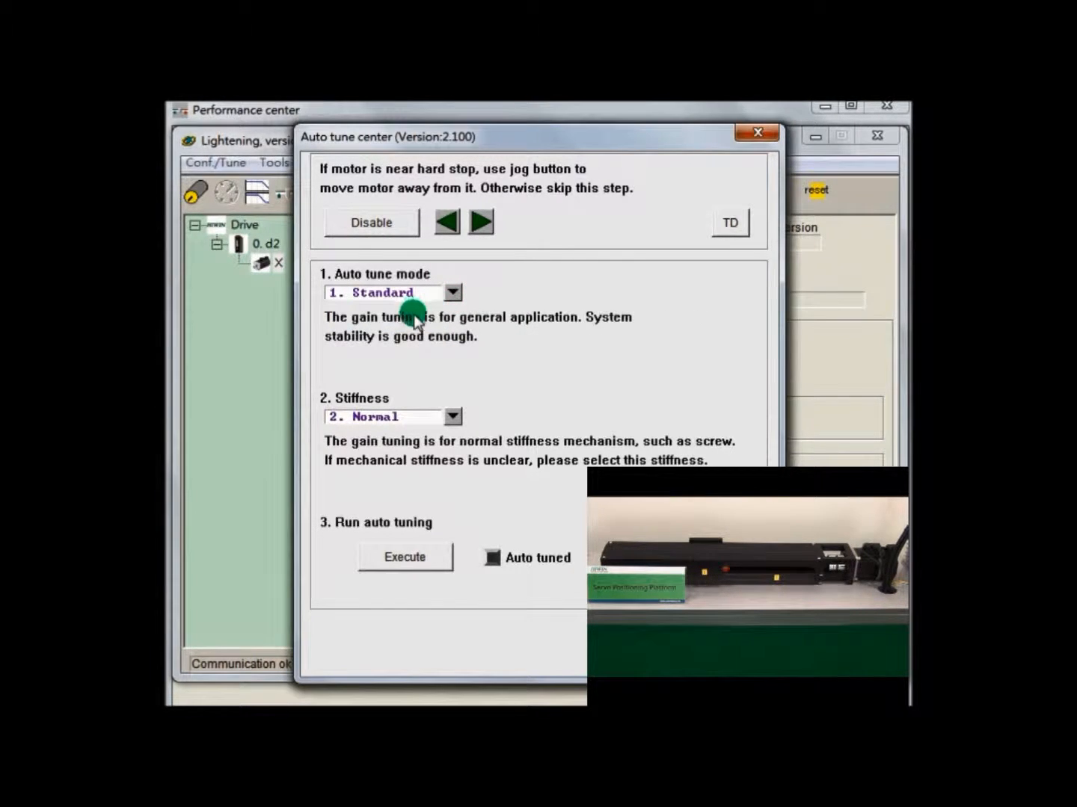
mouse_move(337, 404)
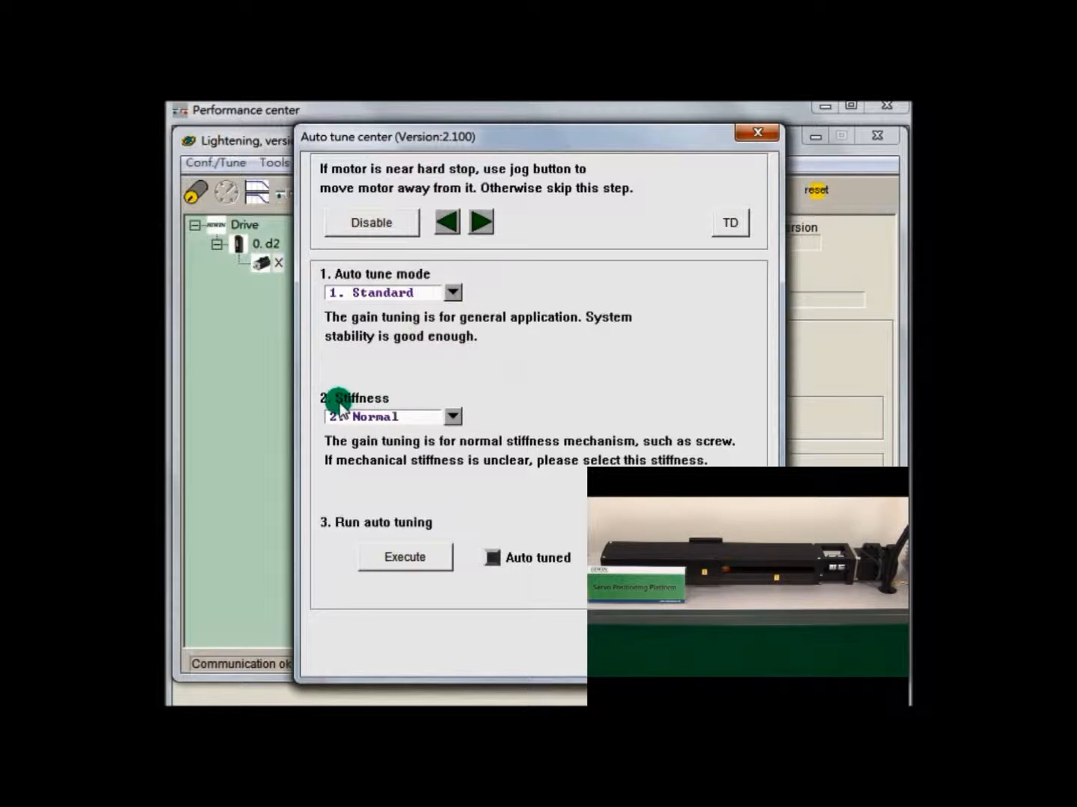
click(452, 416)
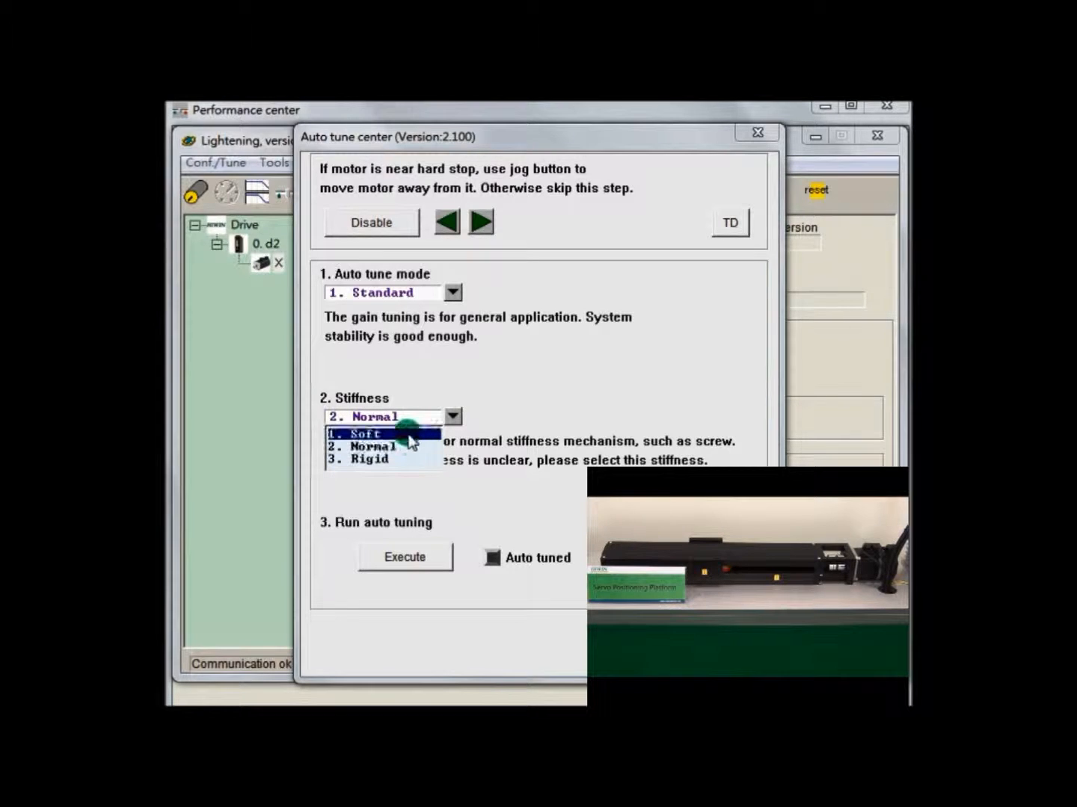
click(356, 434)
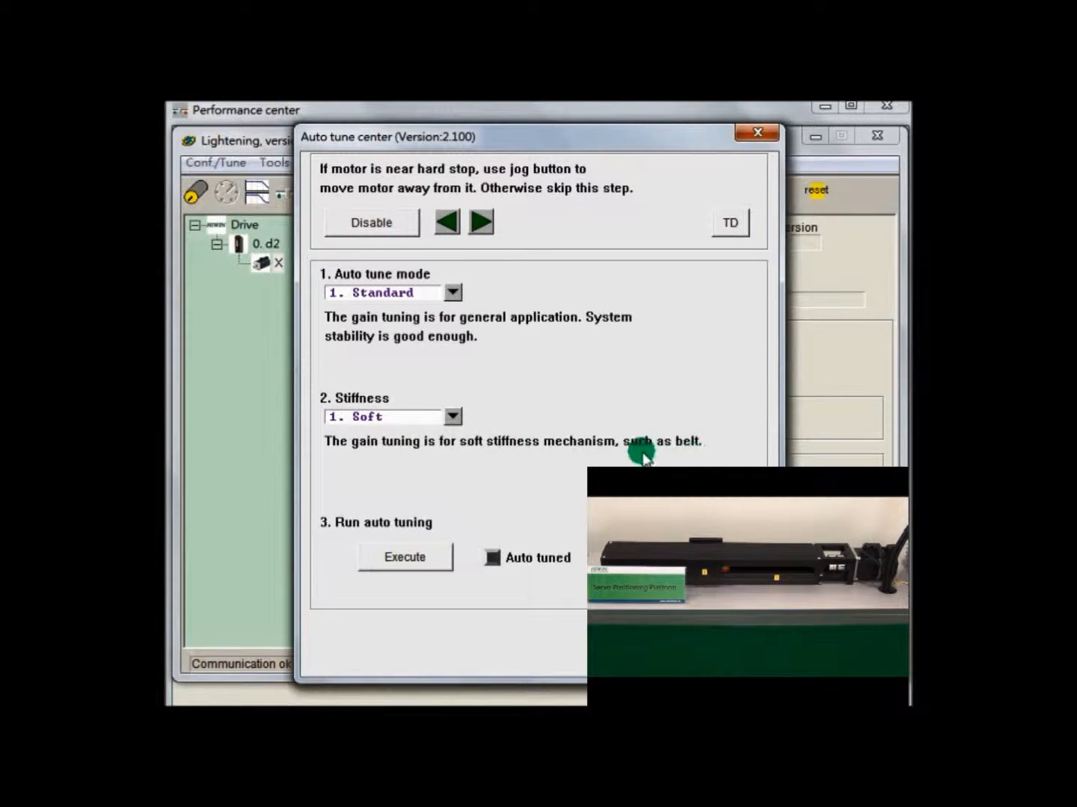
click(381, 416)
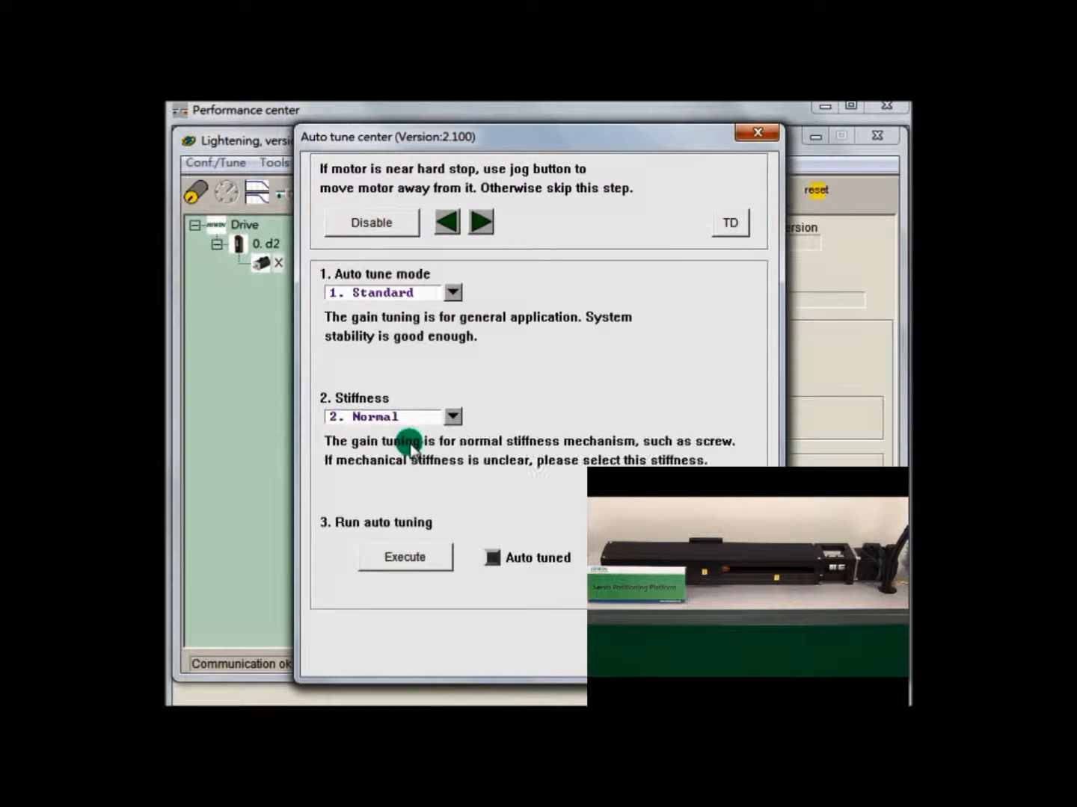
mouse_move(568, 446)
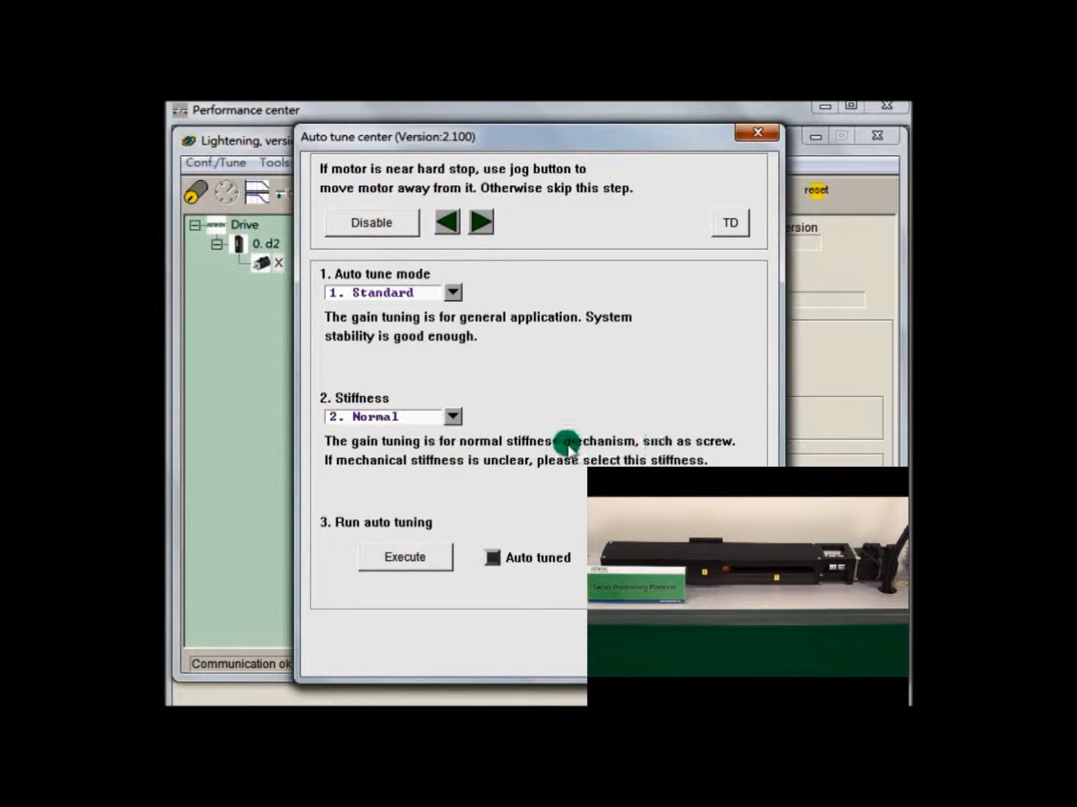
click(452, 416)
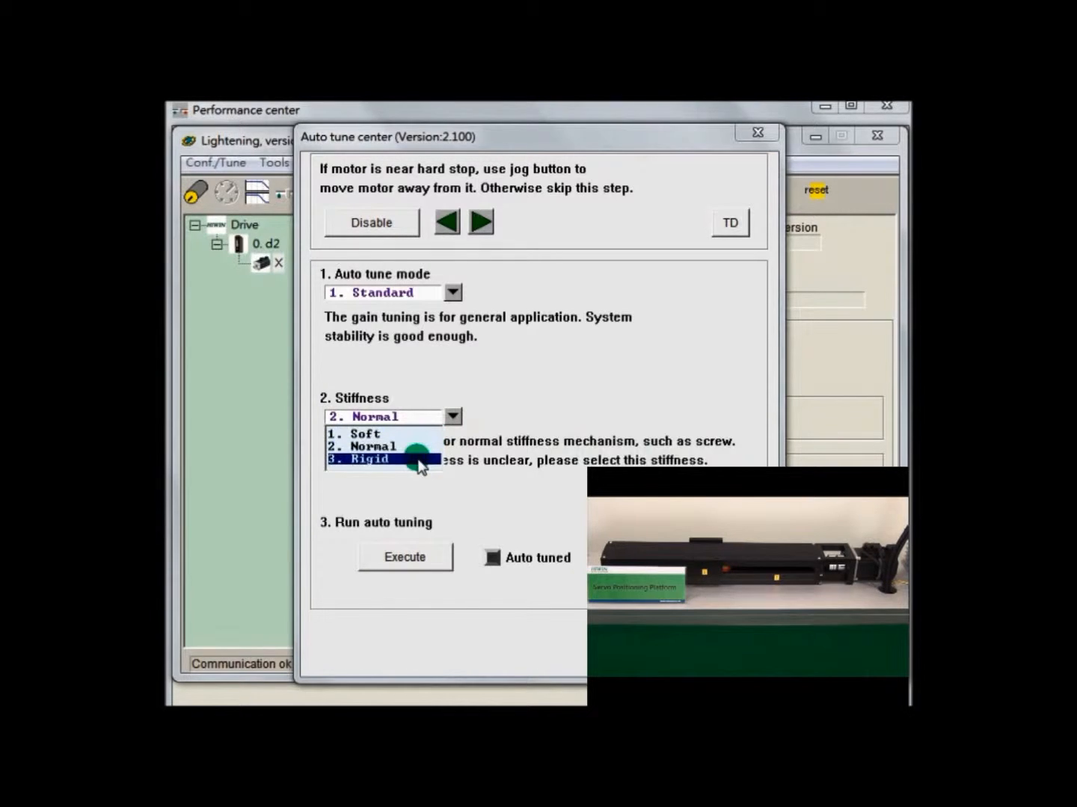
click(356, 460)
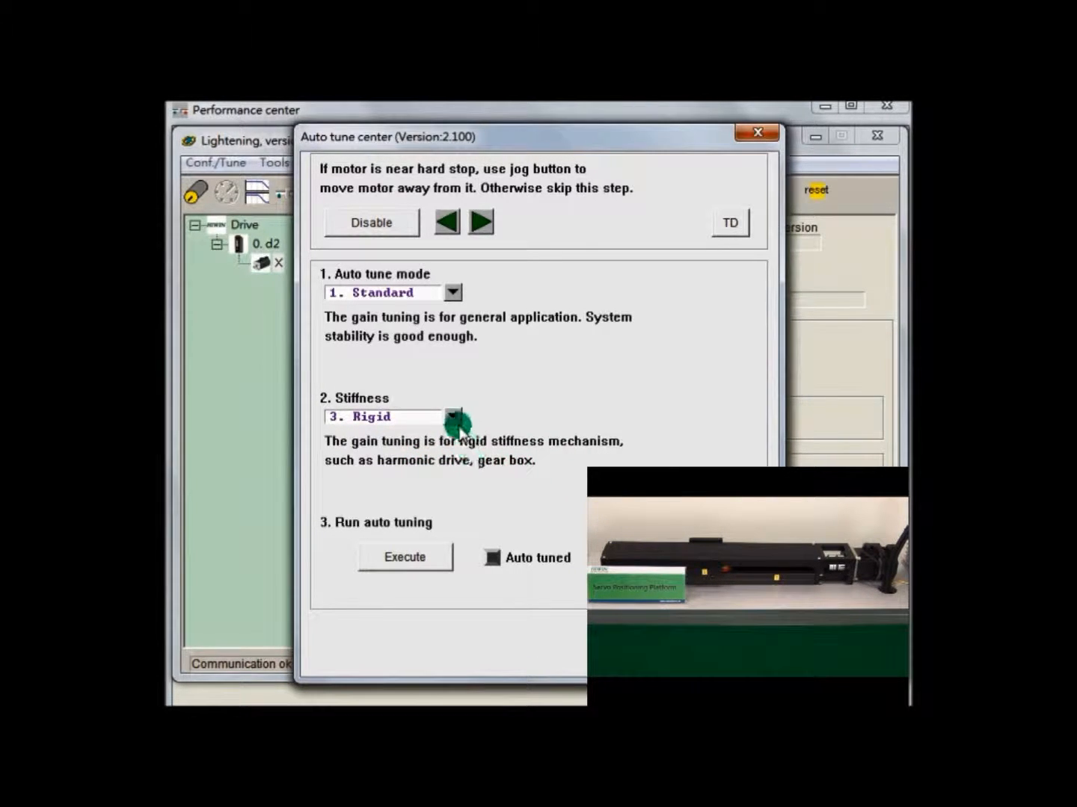
click(451, 415)
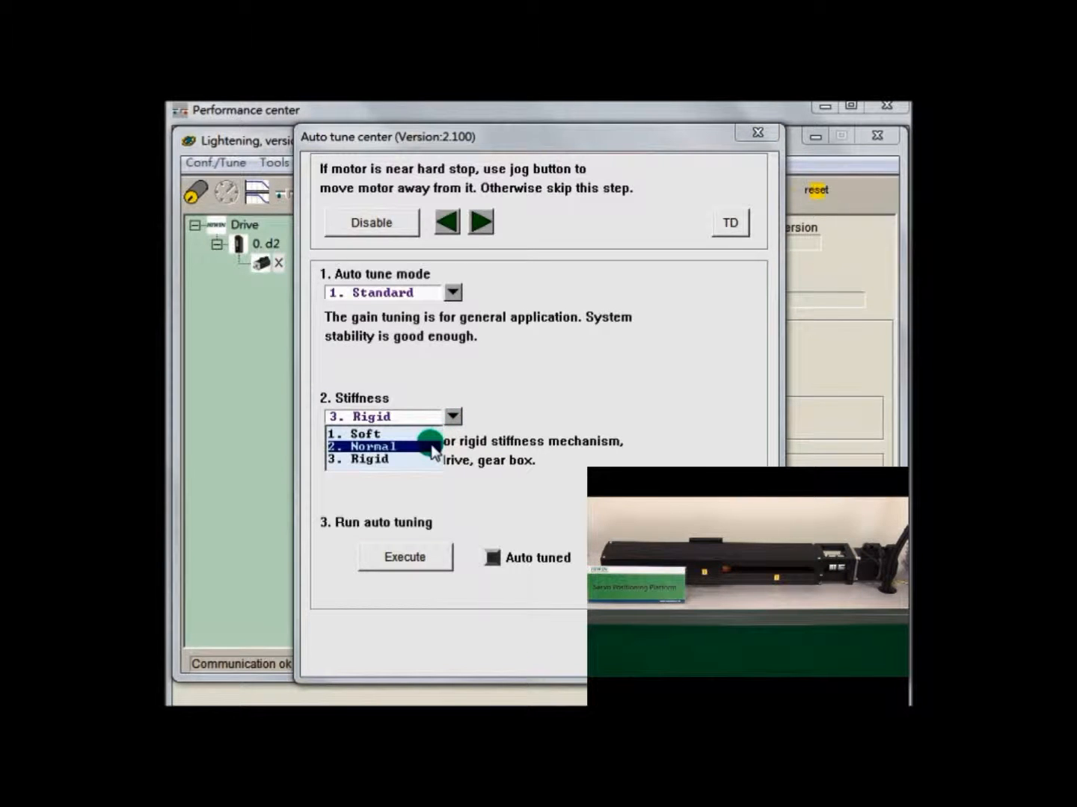
click(371, 446)
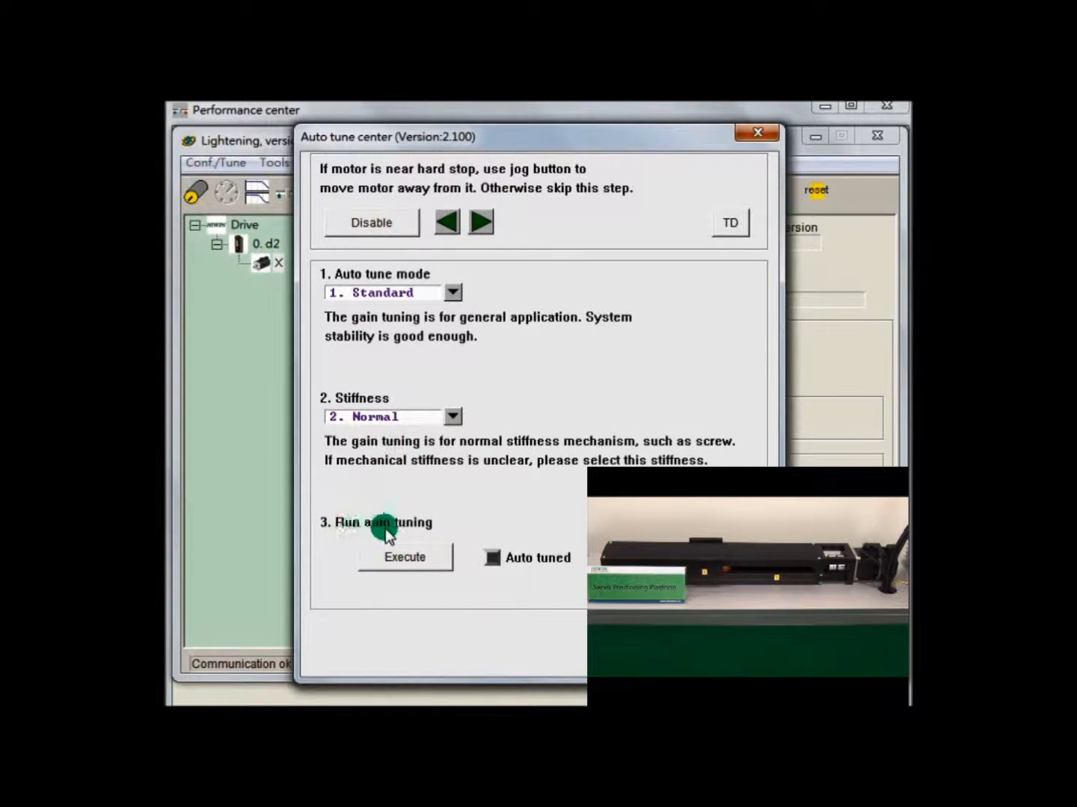
Execute auto tuning with Standard mode and Normal stiffness and let the progress run
click(404, 556)
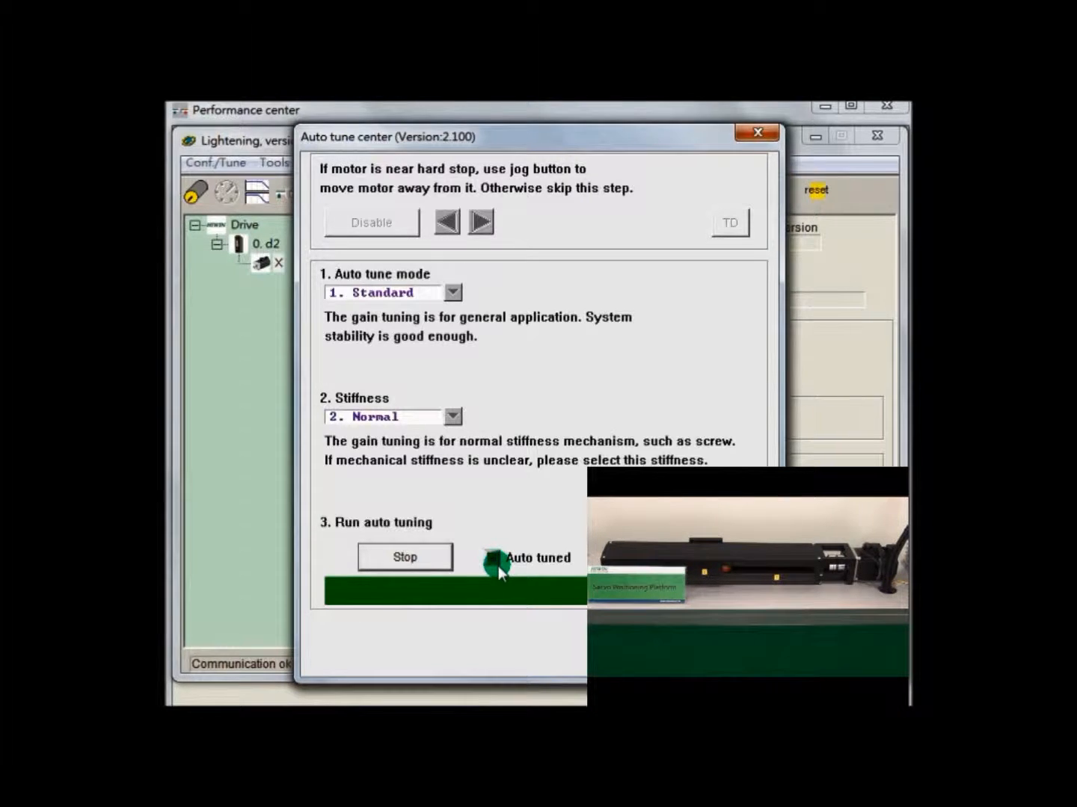
click(492, 558)
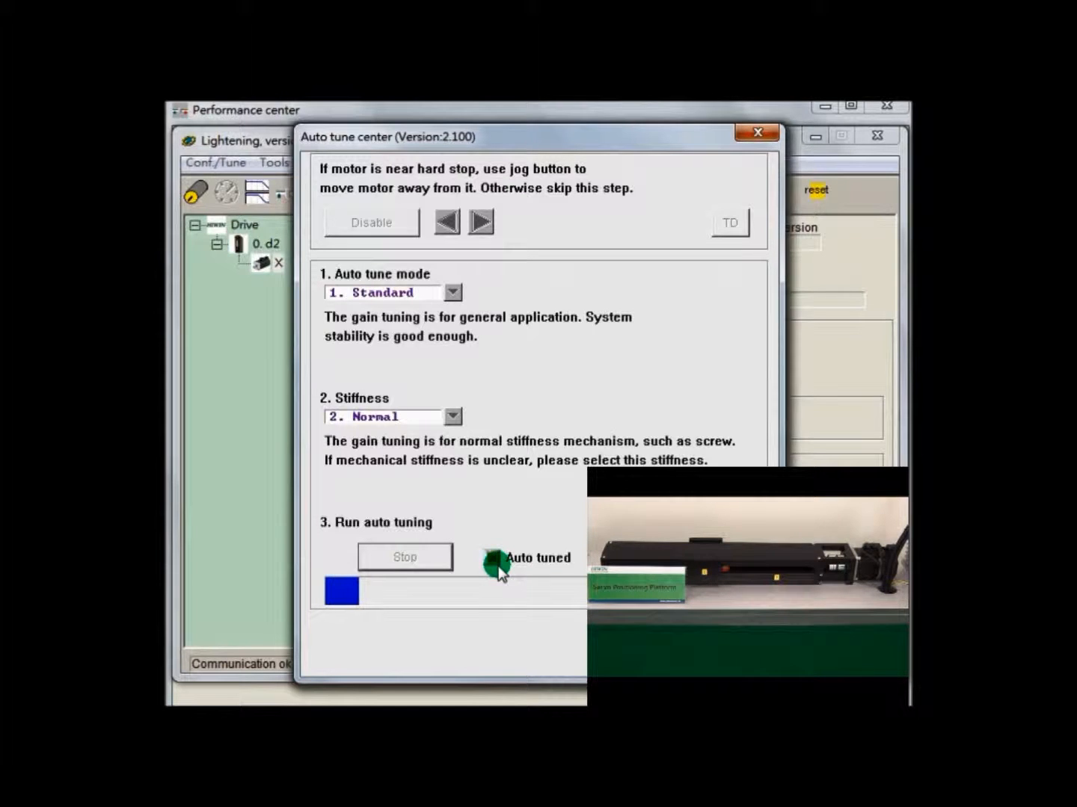